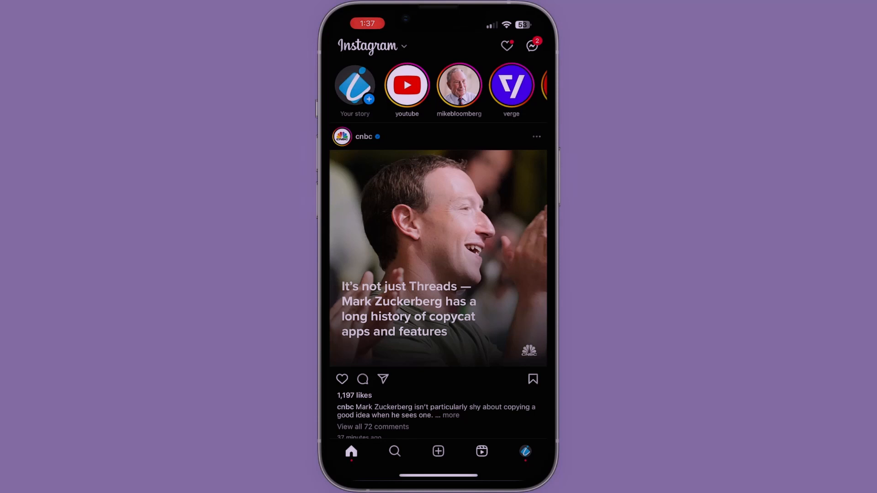
Reach the Threads invitation from the Instagram profile's extra options menu.
left_click(525, 451)
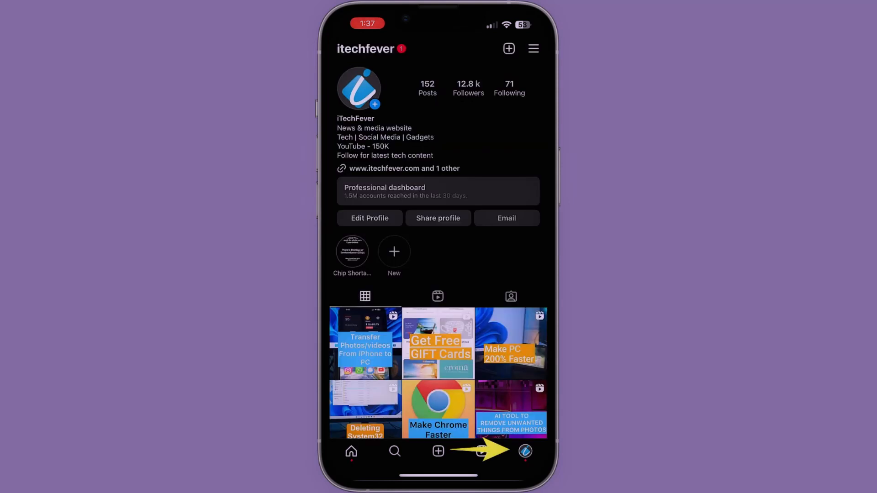
left_click(532, 48)
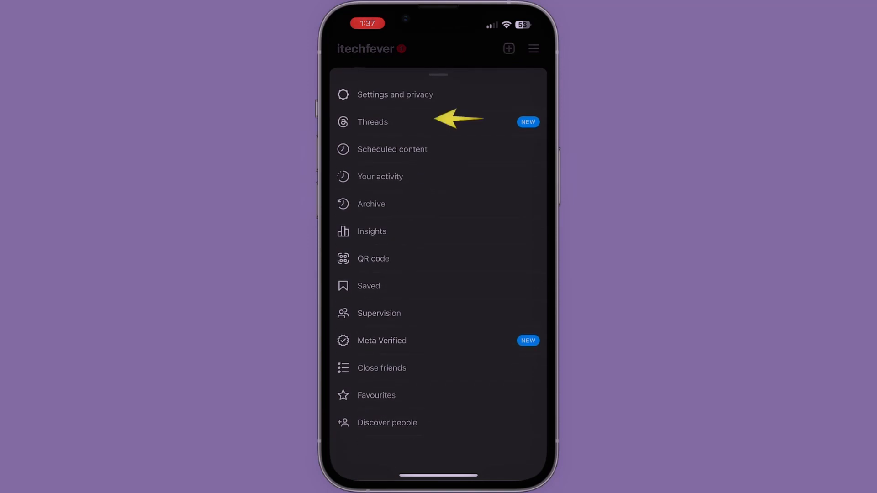
left_click(372, 122)
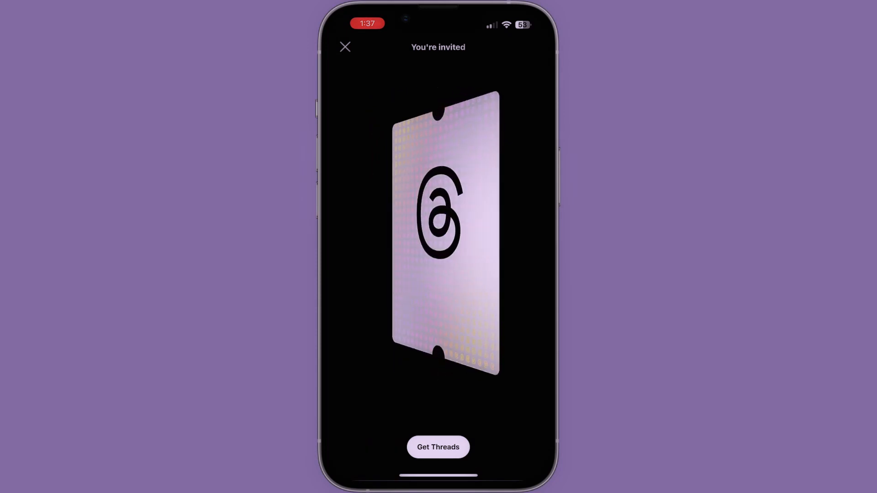
Get Threads and import the name, bio, picture and link from Instagram, continuing to privacy.
left_click(438, 447)
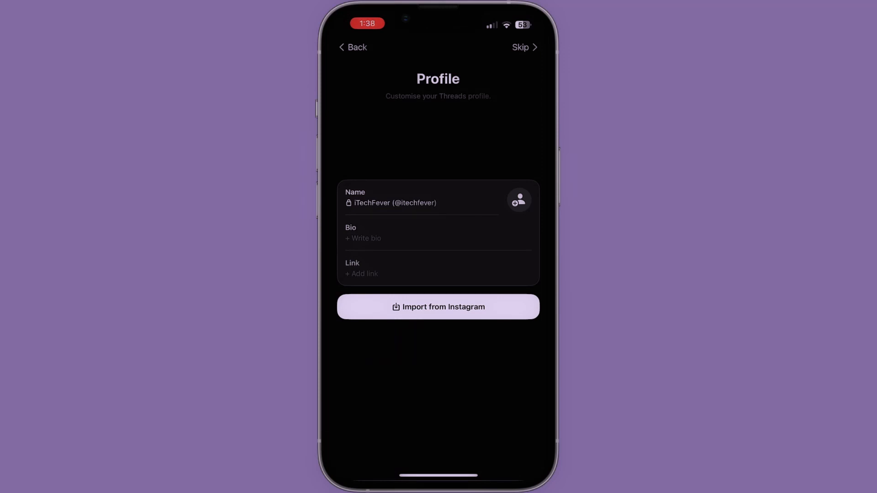
left_click(438, 306)
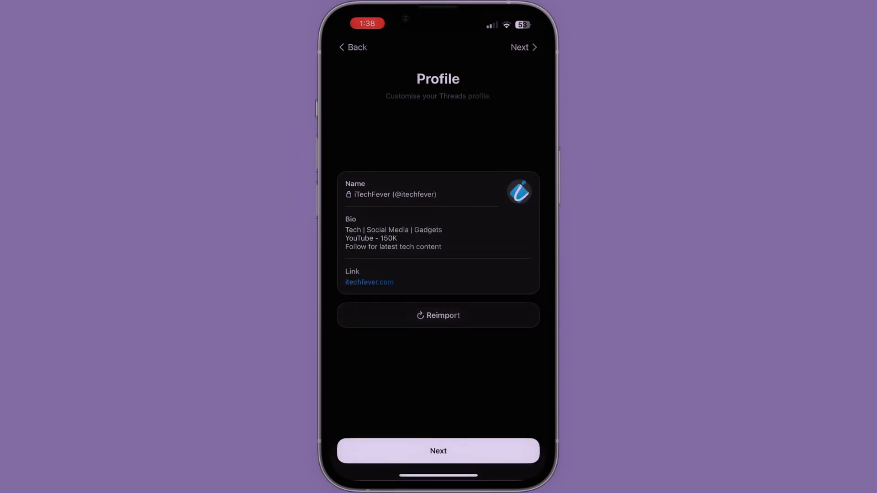
left_click(438, 451)
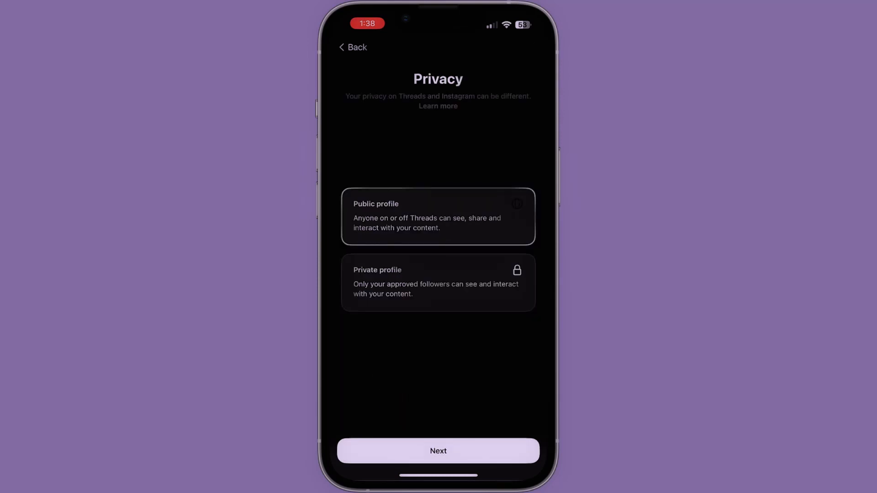
Keep the profile public and follow the first three suggested Instagram accounts, then continue.
left_click(438, 451)
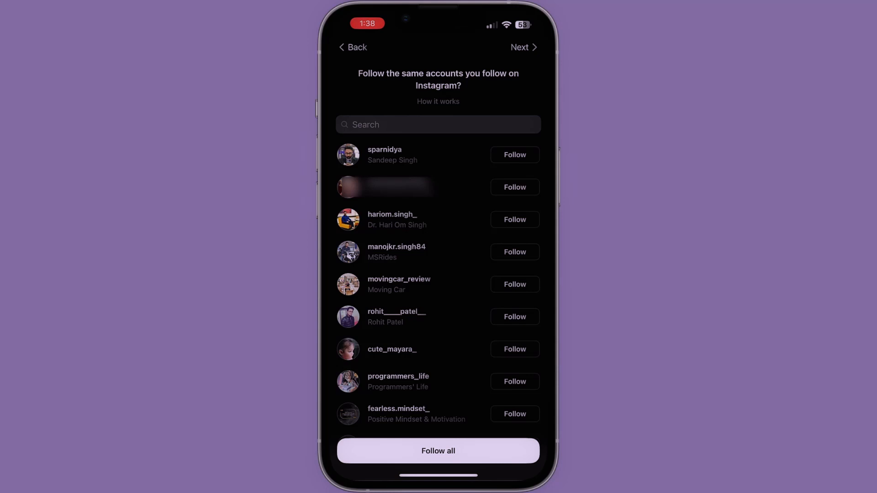
left_click(513, 155)
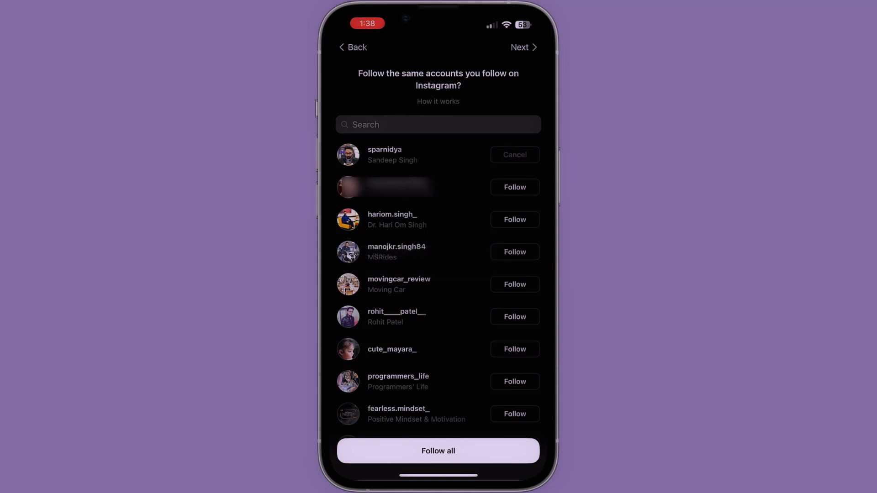
left_click(514, 187)
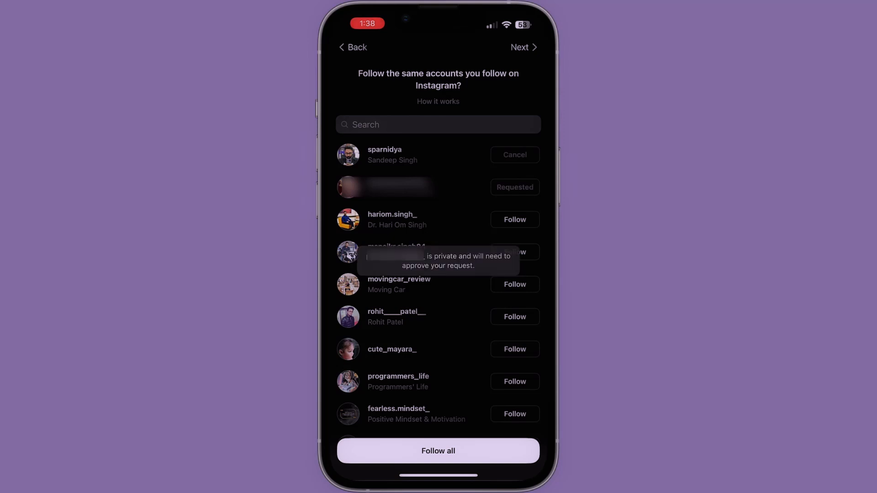
left_click(514, 219)
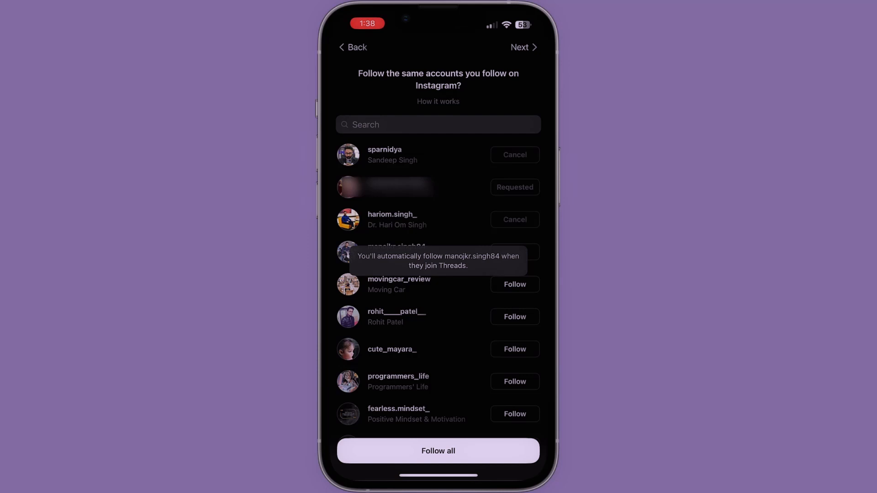
left_click(514, 285)
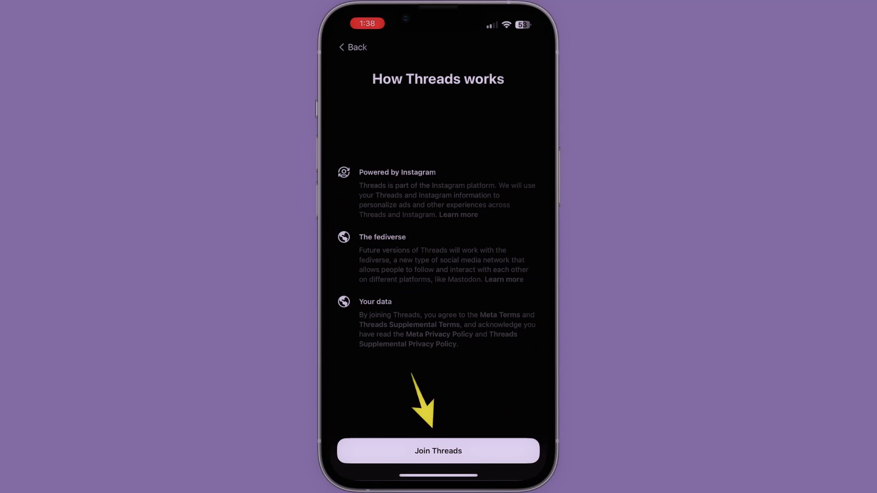
Join Threads and scroll down through the freshly loaded home feed.
left_click(438, 451)
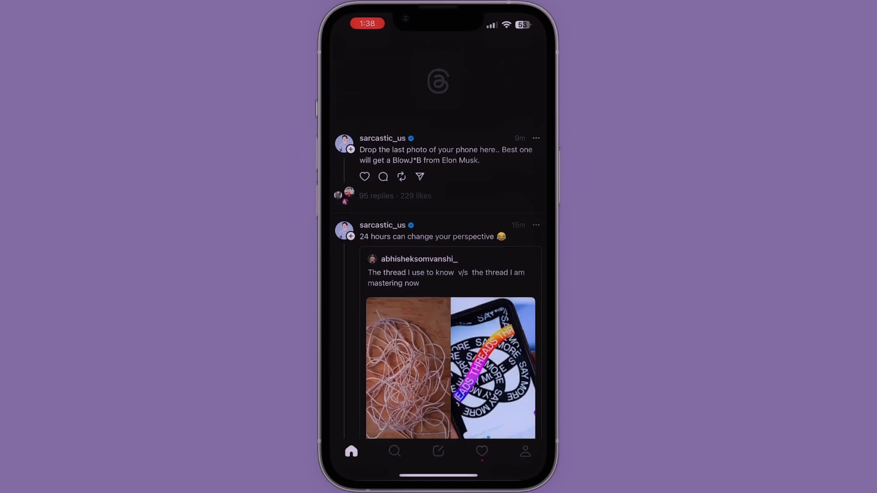
scroll("down", 3)
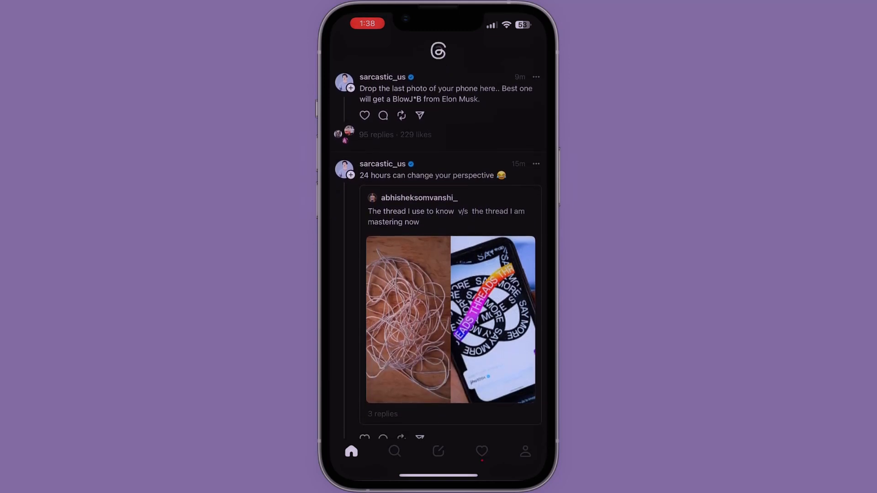
scroll("down", 3)
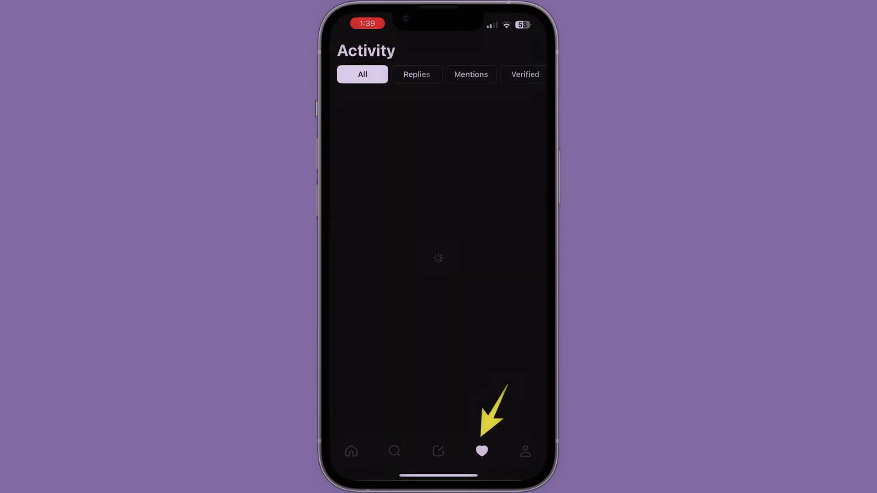
Browse Activity follow requests, Search suggestions and the feed, ending on the empty profile.
left_click(481, 452)
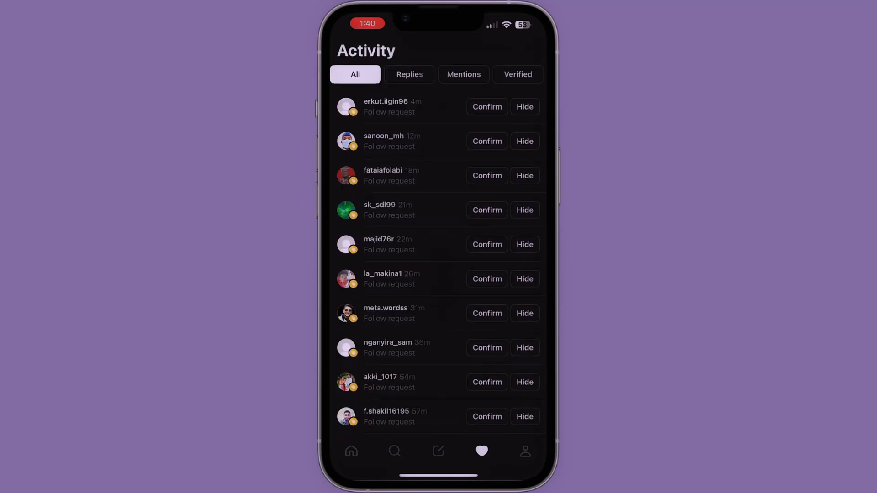
left_click(394, 451)
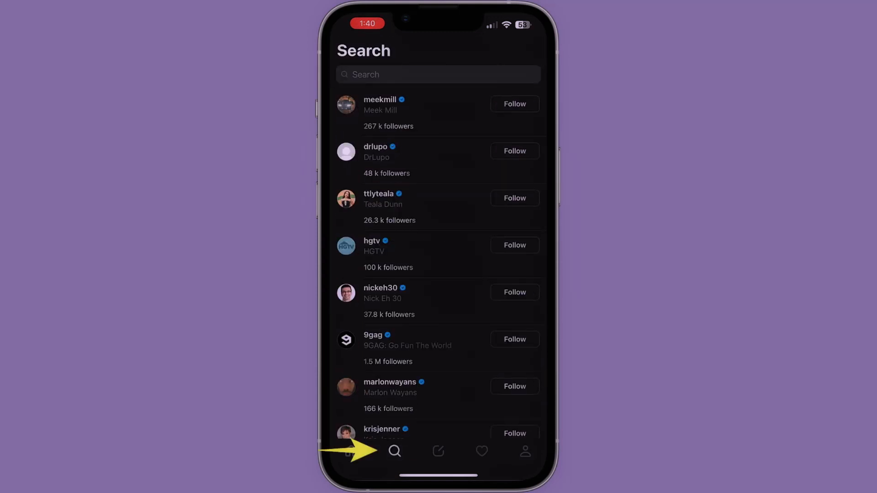
left_click(351, 451)
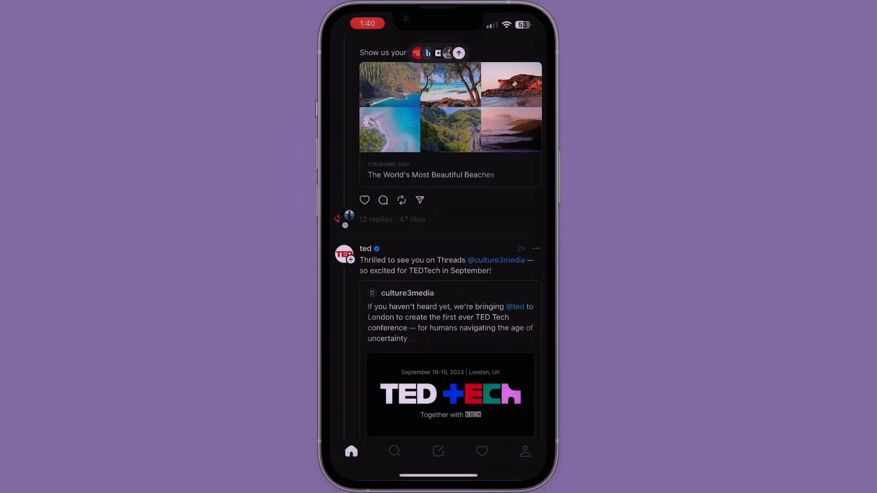
left_click(525, 451)
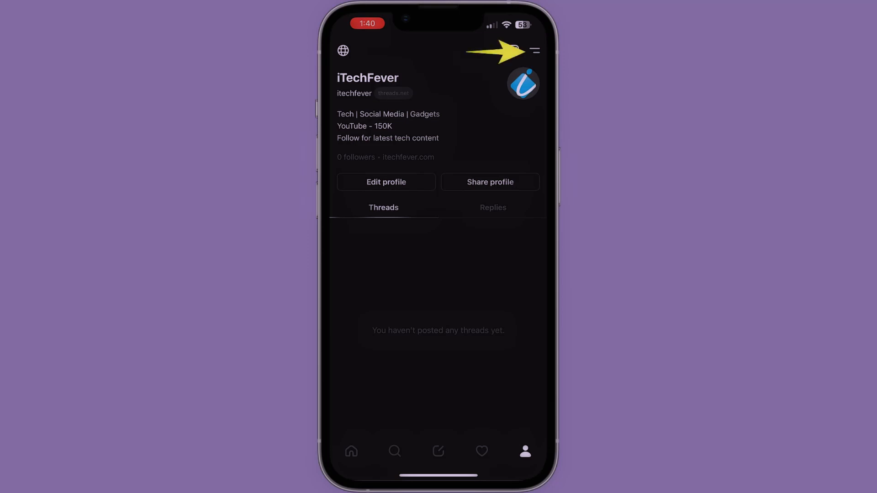
left_click(533, 50)
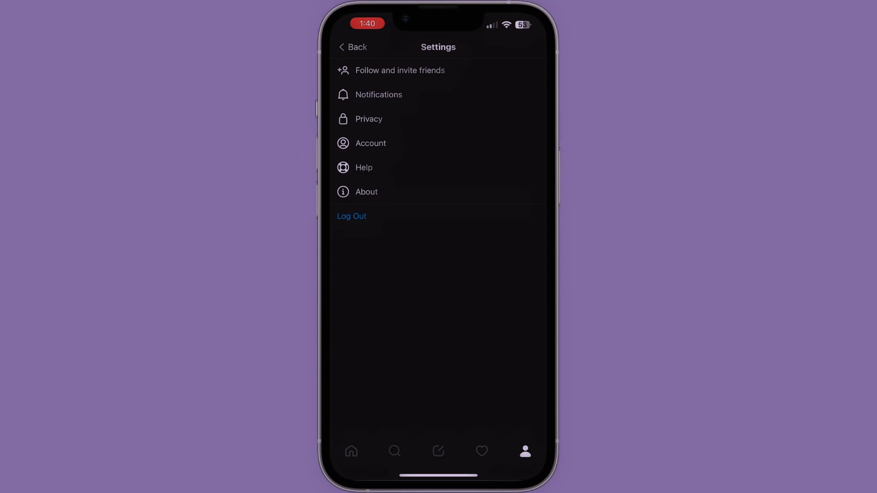
left_click(371, 143)
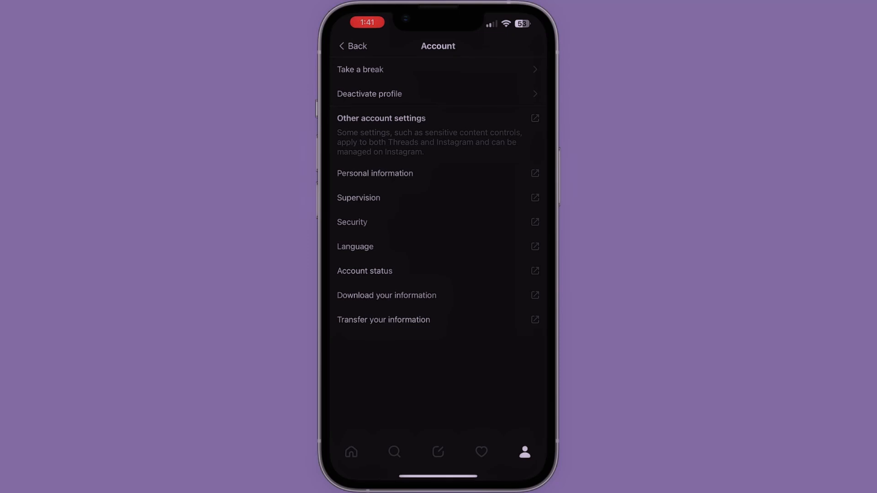
left_click(381, 118)
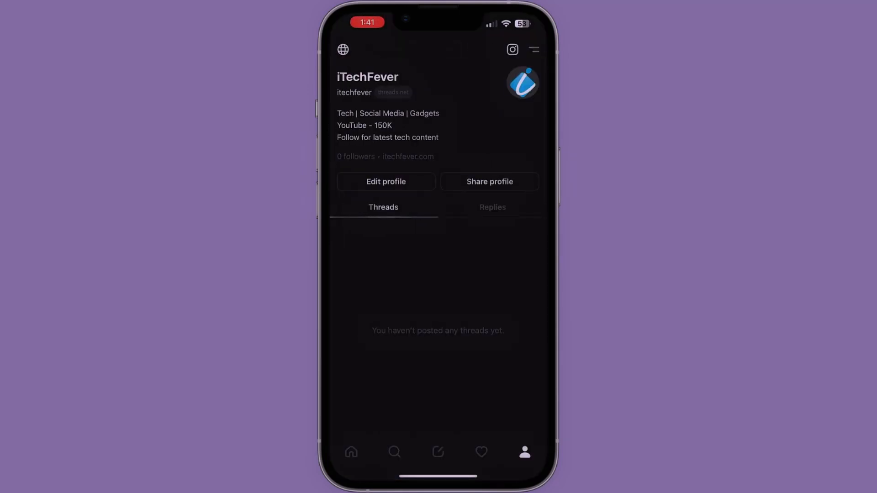
Compose and post a first thread reading "Let's start a thread.".
left_click(438, 452)
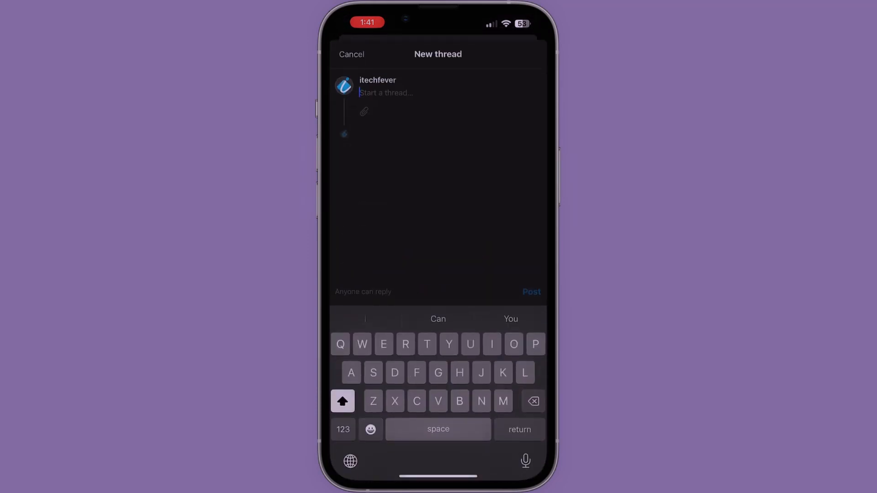
type("Let's start a t")
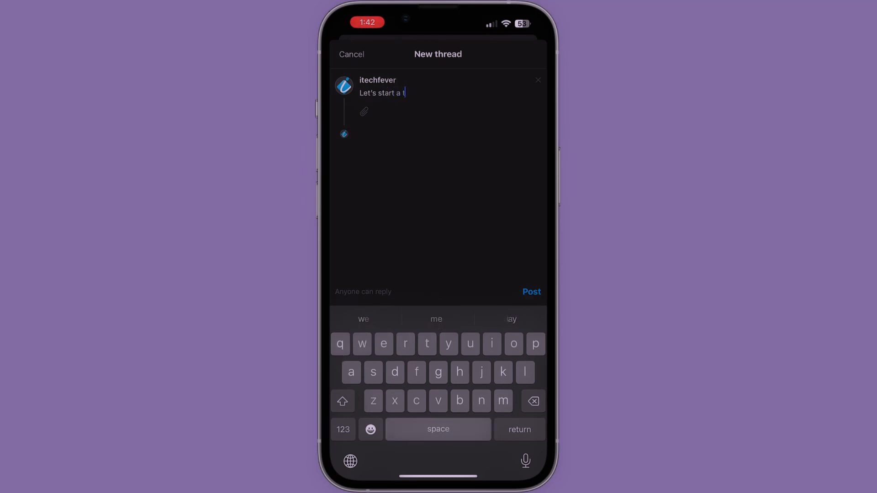
type("hread.")
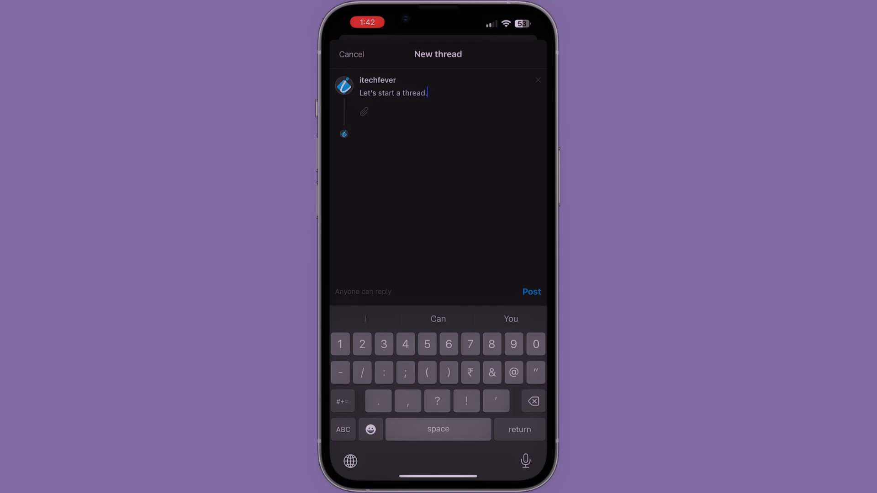
left_click(530, 292)
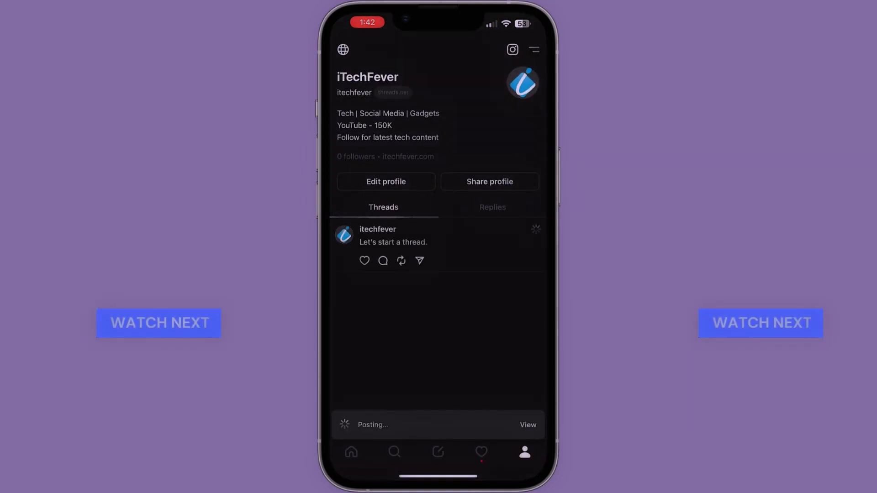